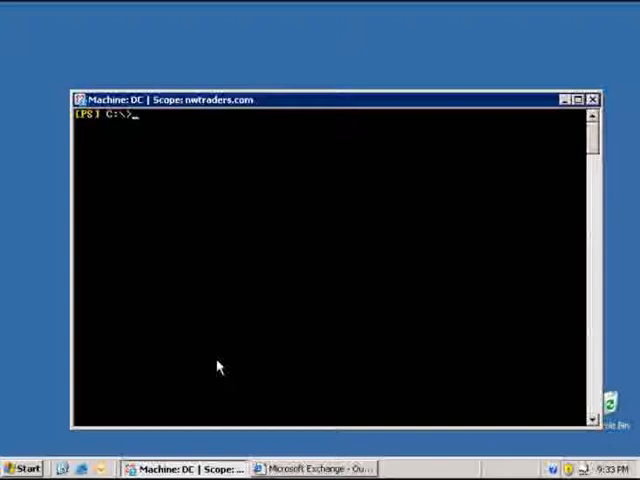
Run get-mailbox administrator | format-list name,languages to show Languages as en-US.
text(get-mailbox ad)
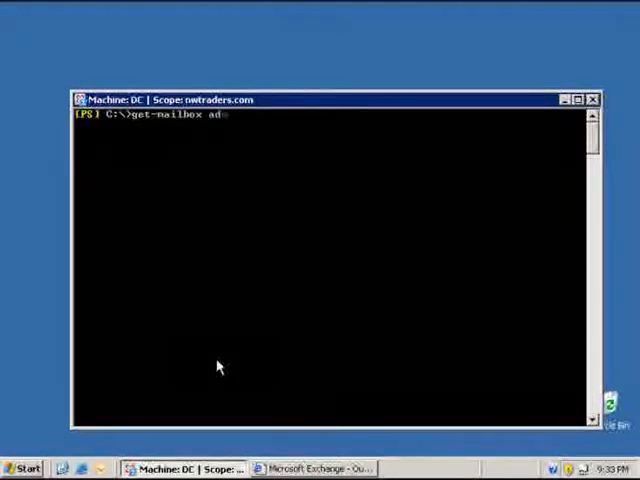
text(ministrator)
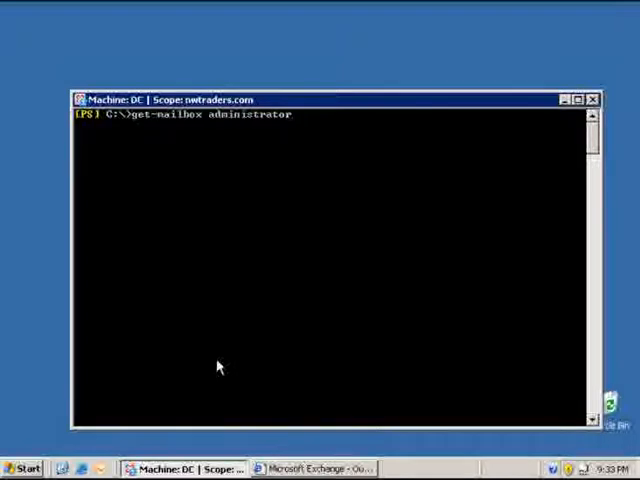
text(| format-list name,langua)
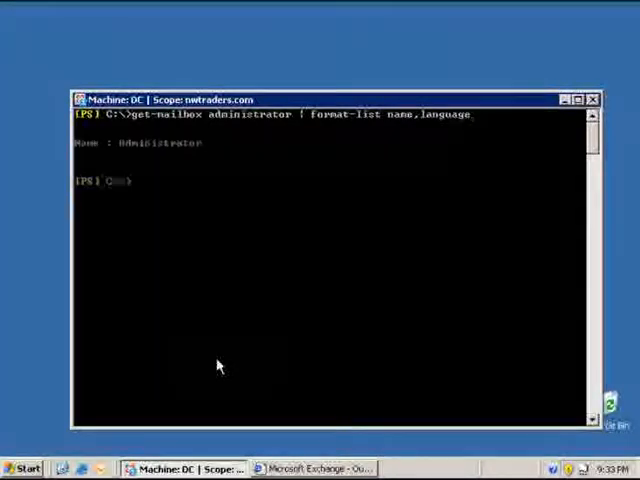
text(get-mailbox administrator | format-list name,languages)
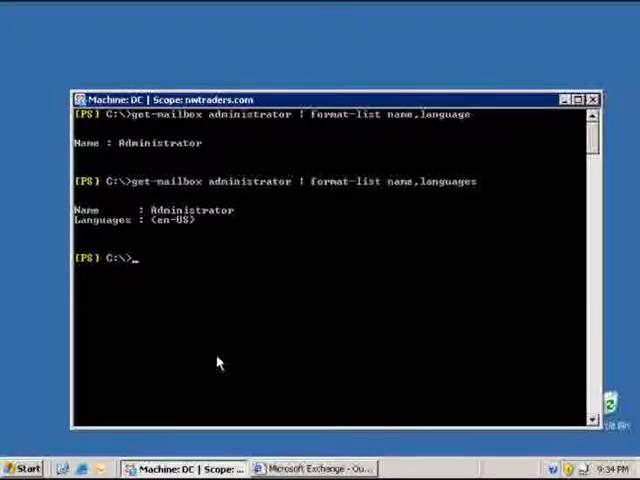
text(new-)
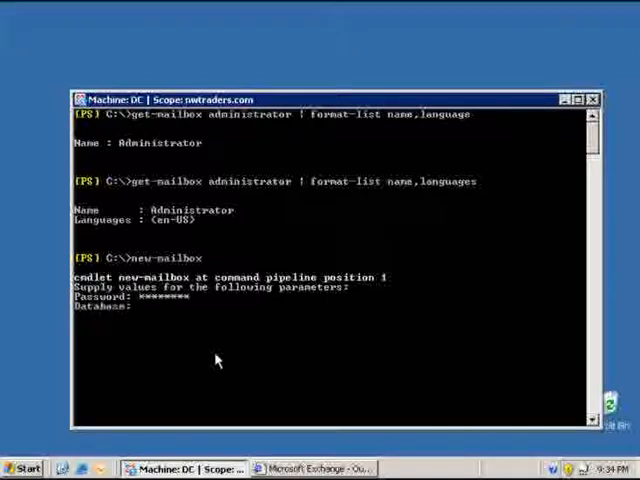
text(mailbox)
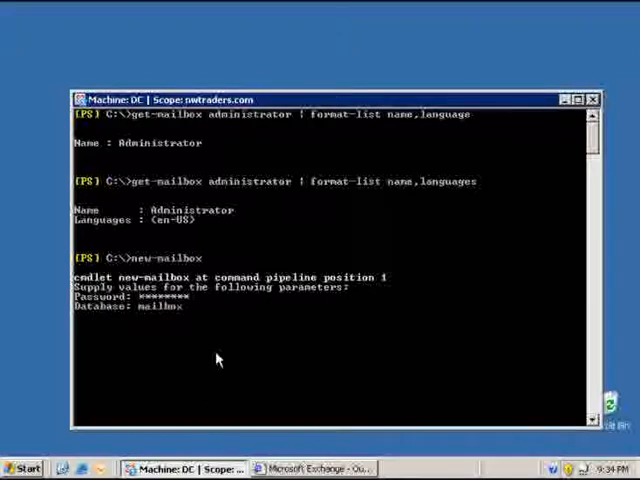
text(database)
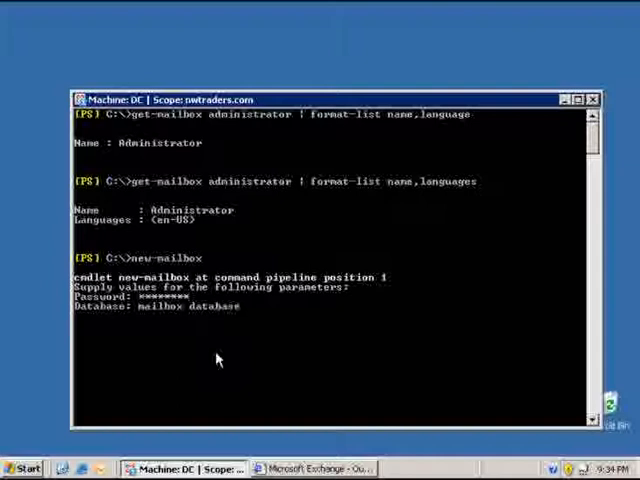
text(u)
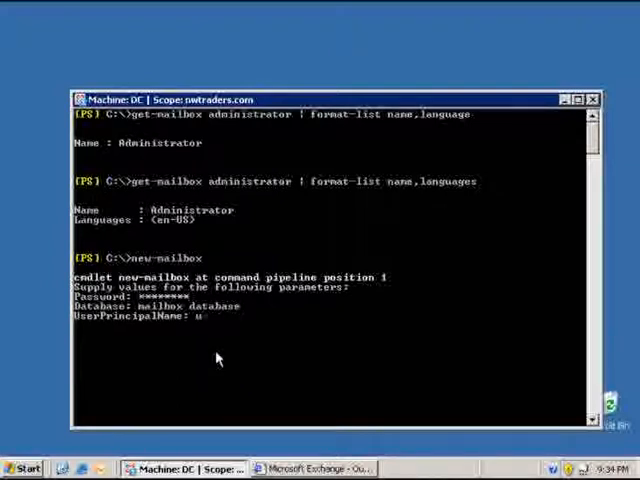
text(user123)
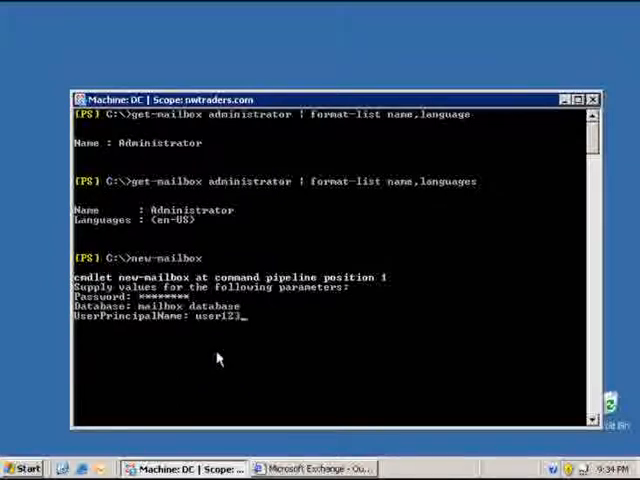
text(@nwtraders.com)
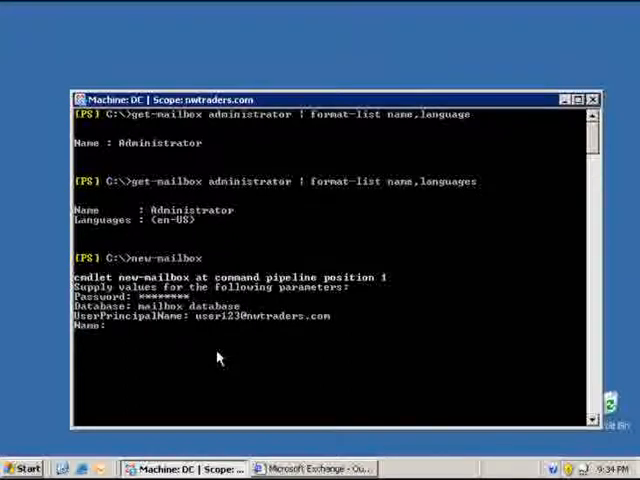
text(User123)
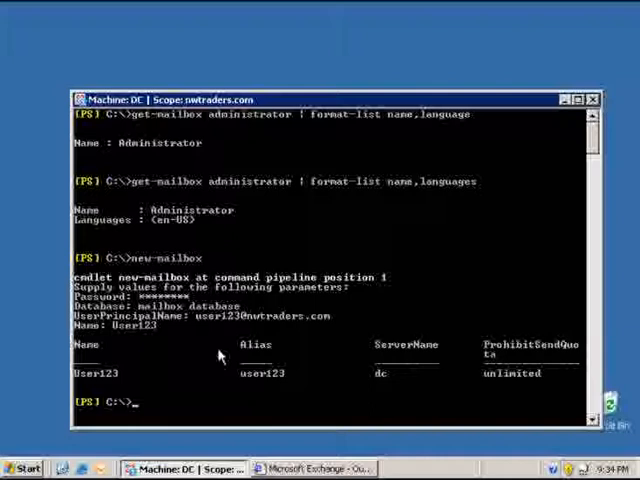
text(get-mailbox)
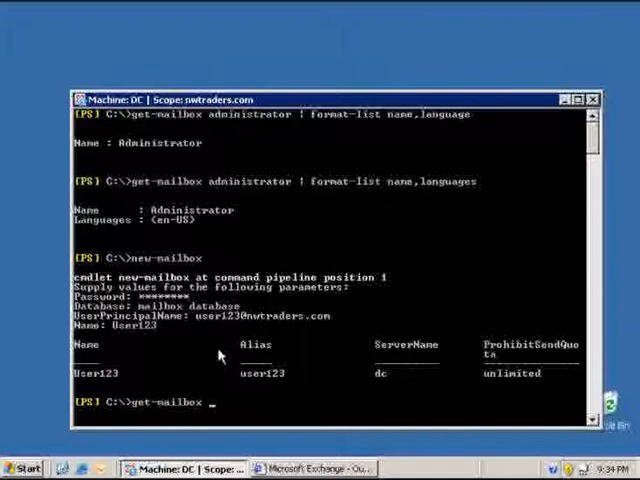
Query User123 with get-mailbox user123 | format-list name, languages.
text(user123)
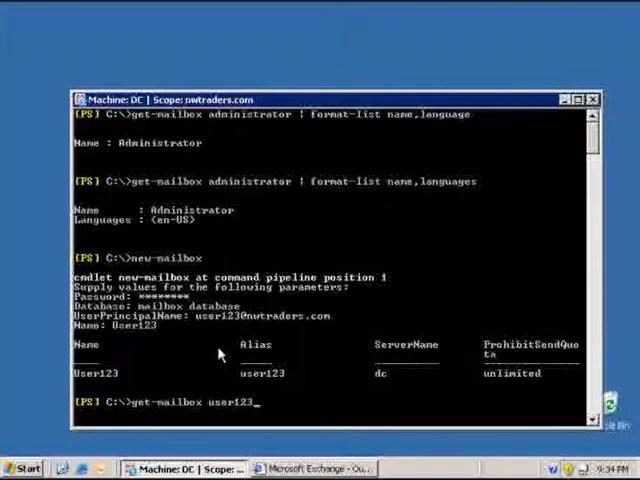
text(!)
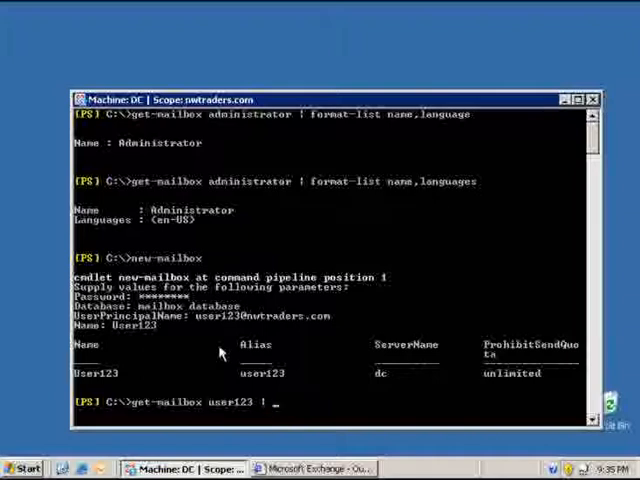
text(format)
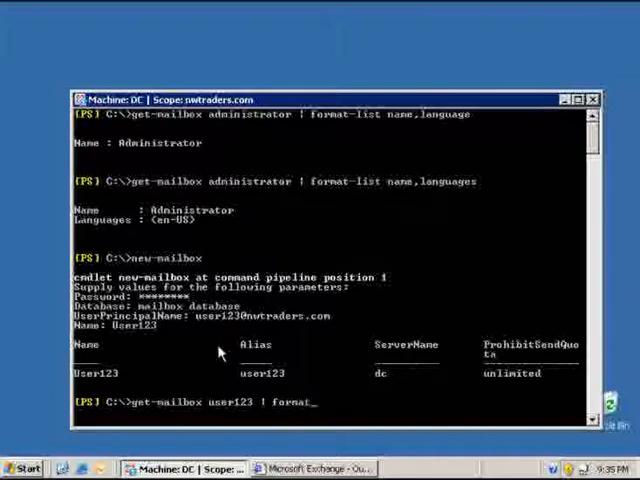
text(-list name,)
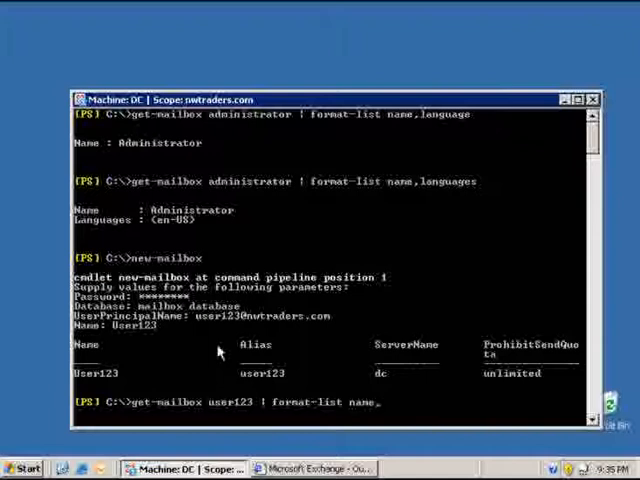
text(lang)
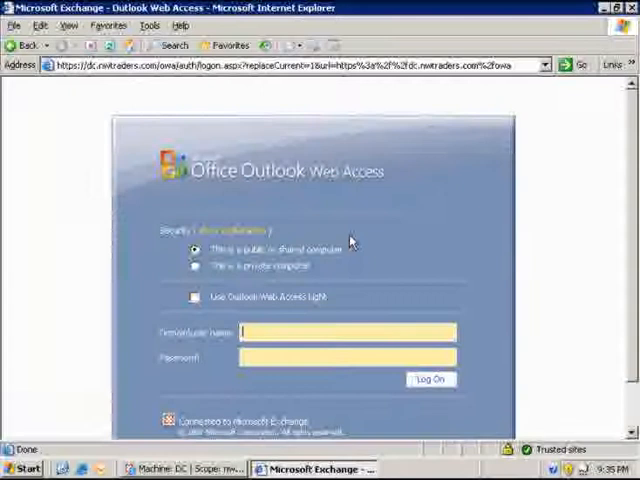
Log on to Outlook Web Access as nwtraders\user123 with its password.
text(nwtraders\)
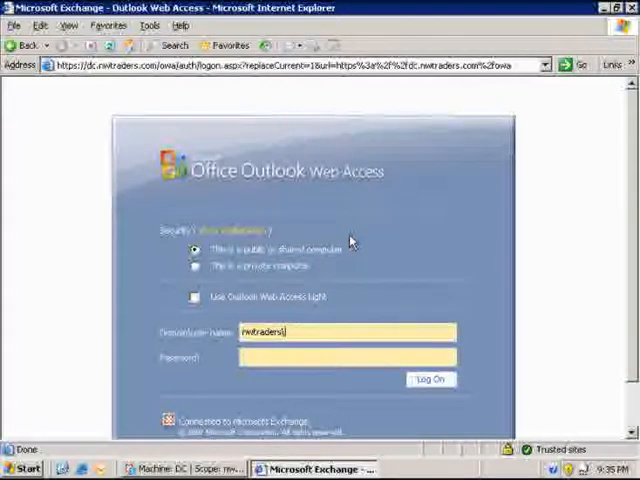
text(user123)
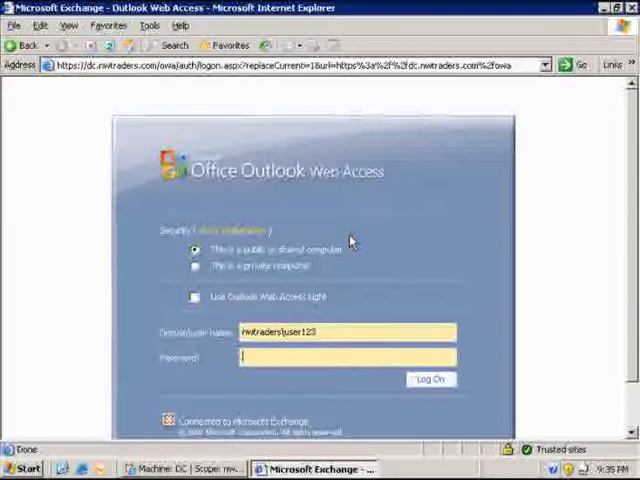
text(password)
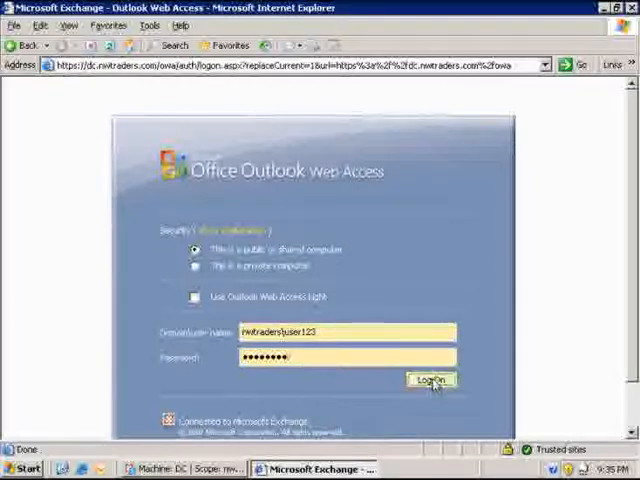
click(430, 380)
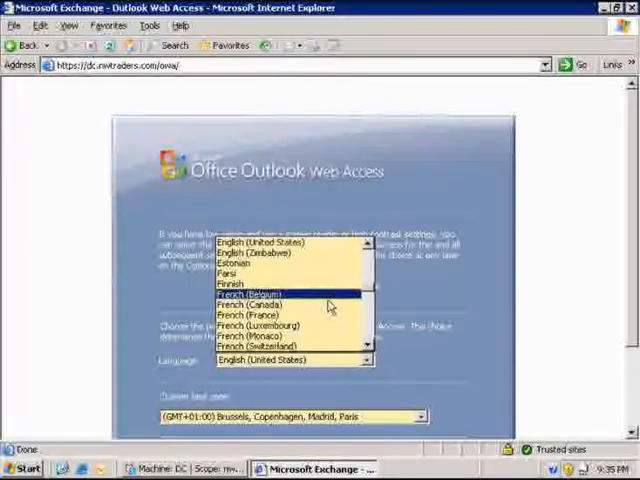
Select French (France) as the language, keeping the Brussels/Paris time zone.
click(255, 314)
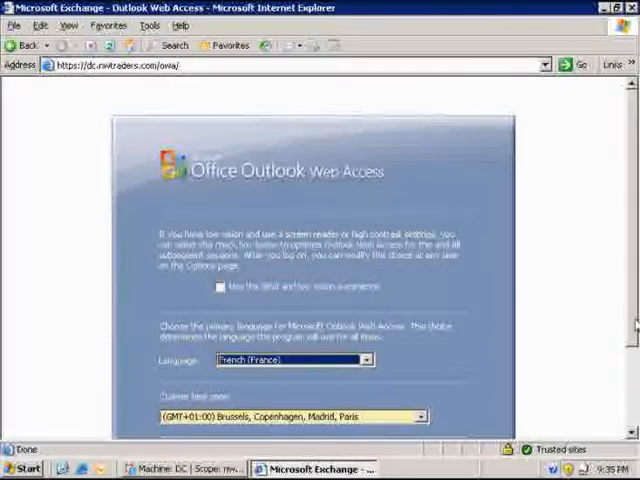
scroll(down, 3)
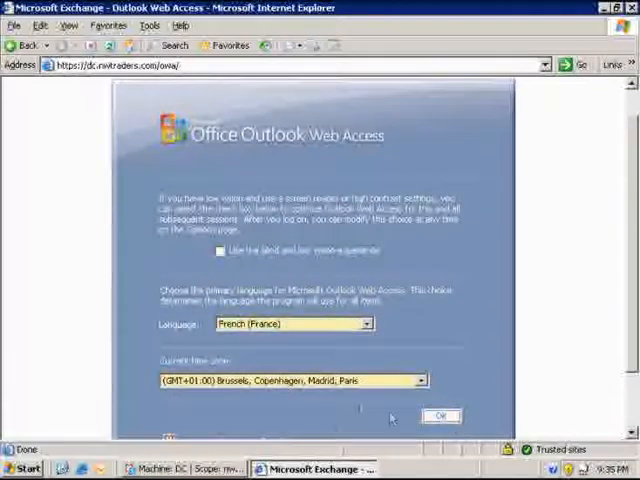
mouse_move(175, 468)
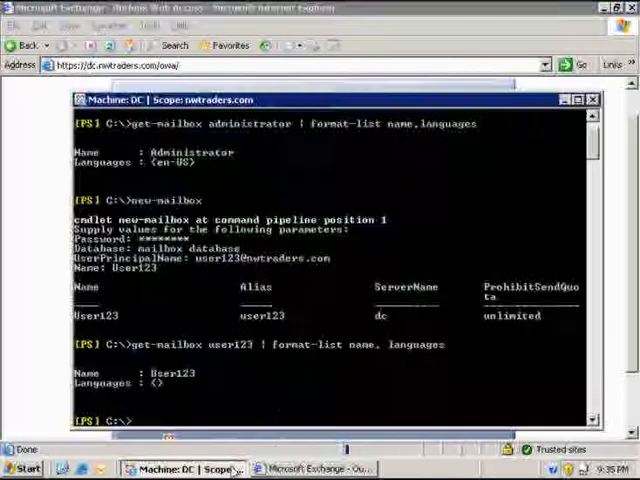
Re-run get-mailbox user123 | format-list name, languages, confirming Languages reads fr-FR.
text(get-mailbox user123 | format-list name, languages)
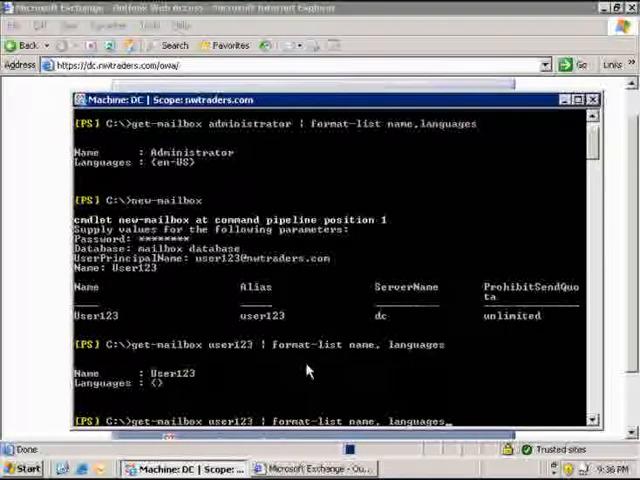
scroll(down, 3)
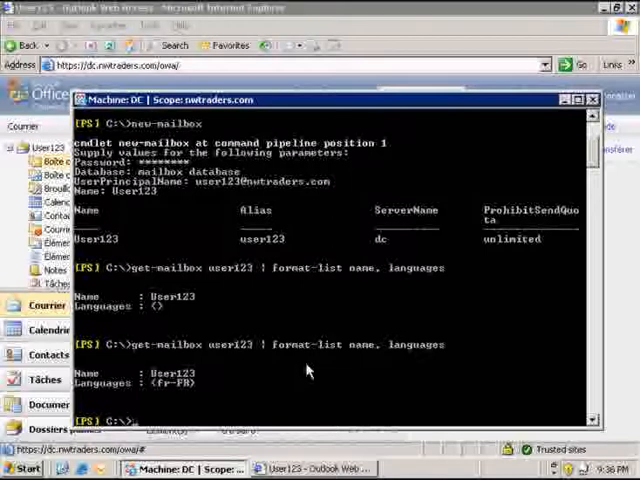
List OWA virtual directories, then start Set-OwaVirtualDirectory for owa with -DefaultClientLanguage.
text(Get-OwaVirtualDirectory)
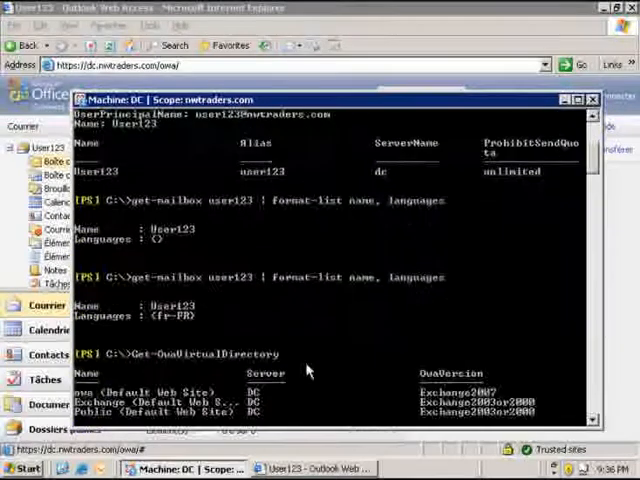
scroll(down, 3)
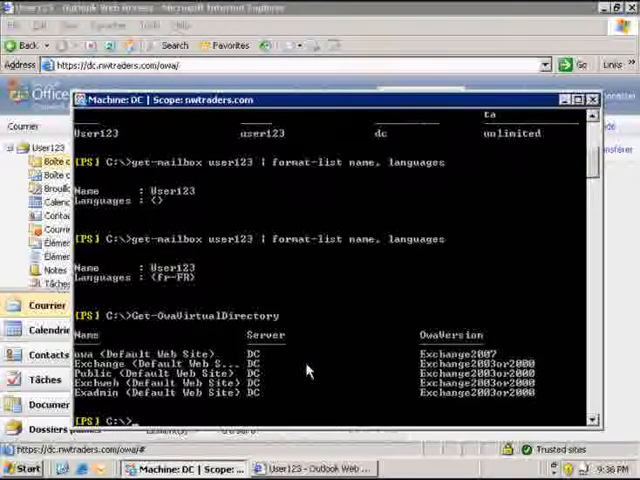
text(Set-OwaVirtualDirectory "owa (default web site)
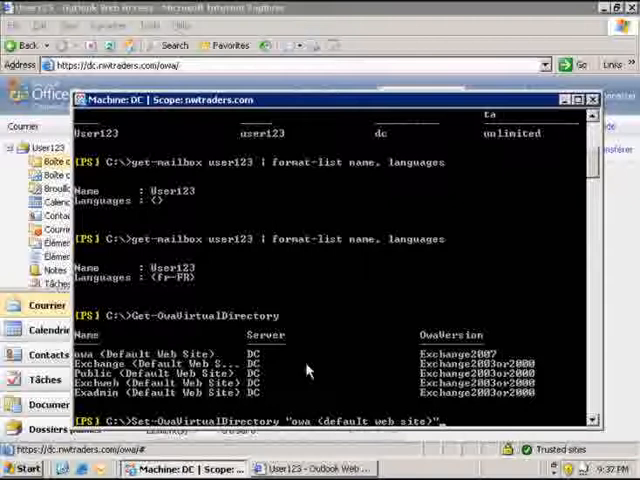
text(-def)
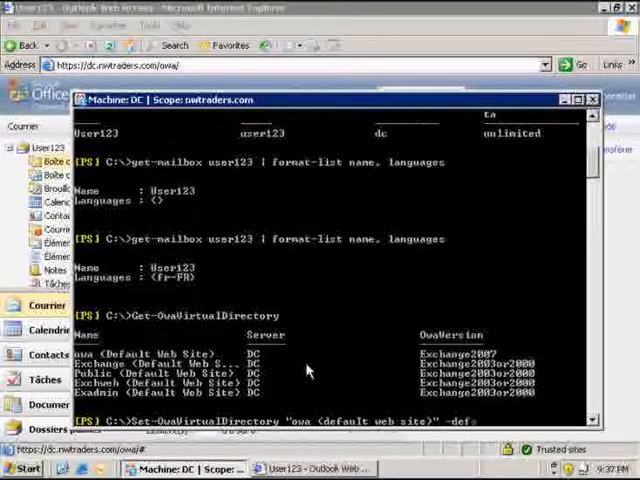
text(-defaultclient1)
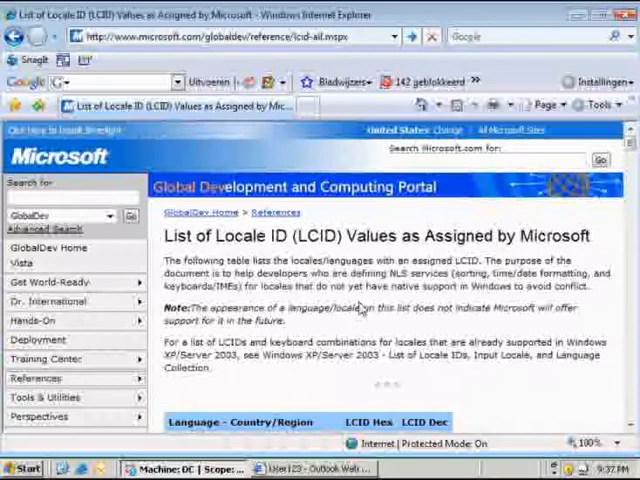
Find English - United States in the LCID table and mark its decimal ID 1033.
scroll(down, 3)
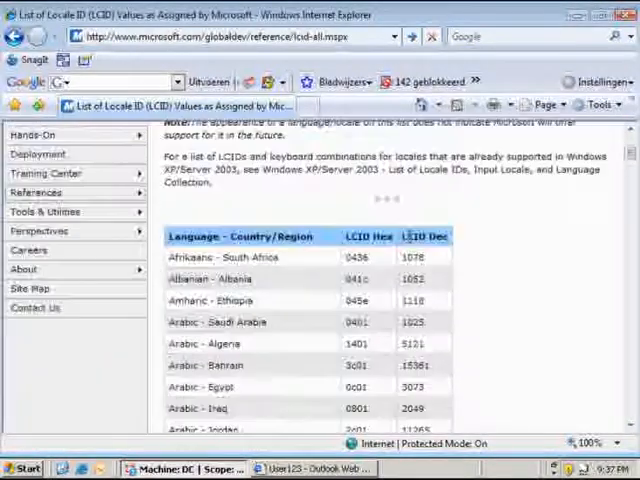
scroll(down, 3)
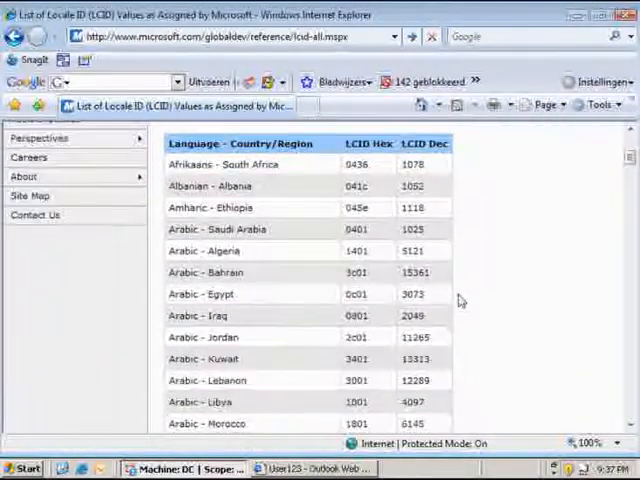
scroll(down, 3)
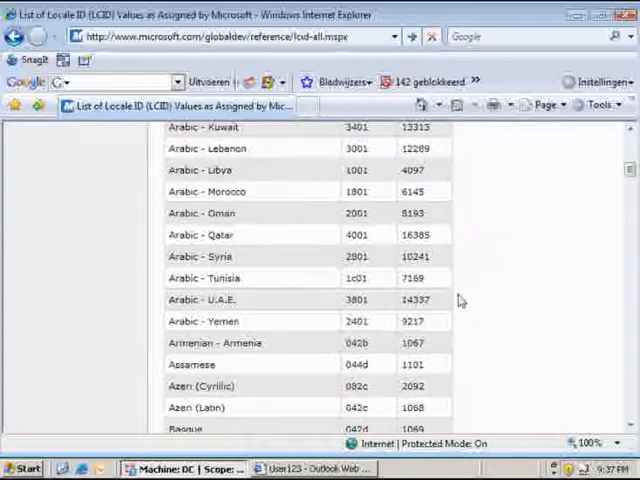
scroll(down, 3)
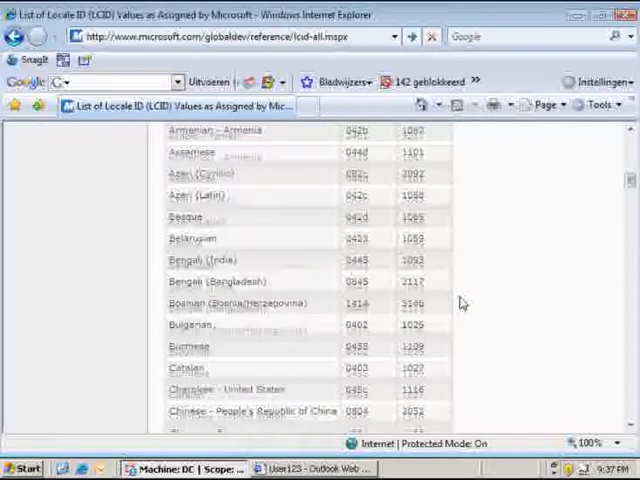
scroll(down, 3)
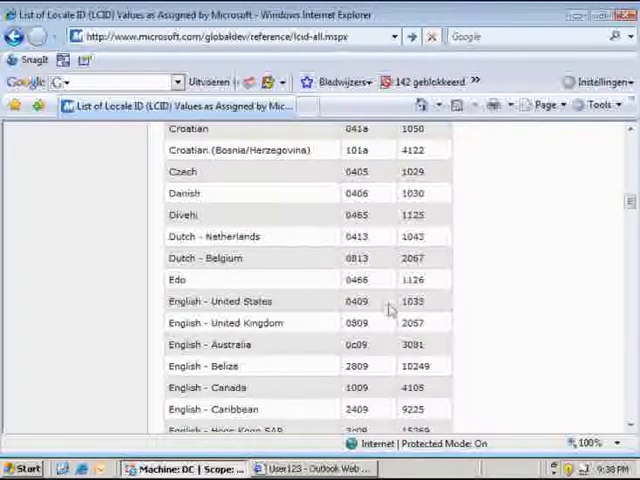
double_click(412, 300)
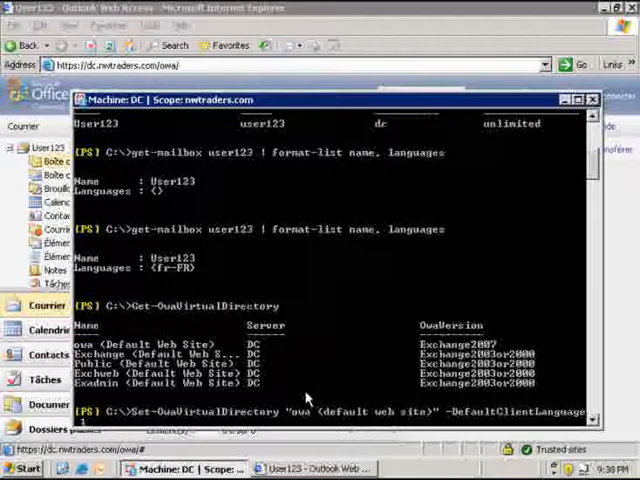
Set the owa (default web site) DefaultClientLanguage to 1033.
text(1033)
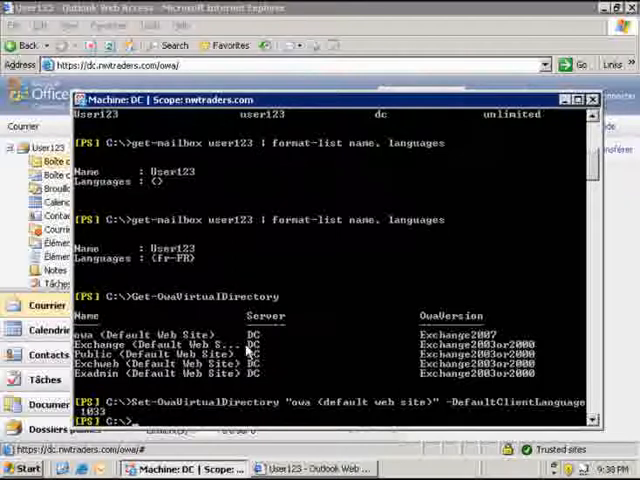
text(new-mailbox user)
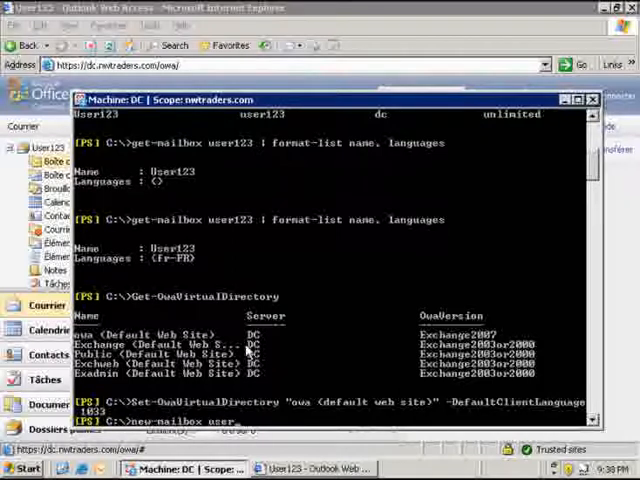
Create mailbox user456 in 'mailbox database' and begin querying its name and languages.
text(56)
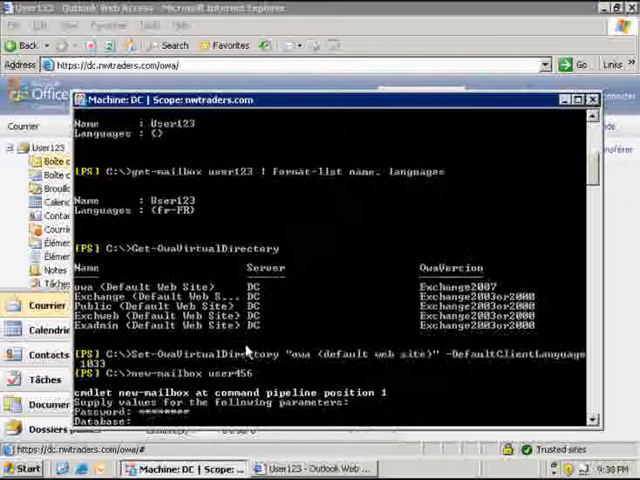
text(mailbox database)
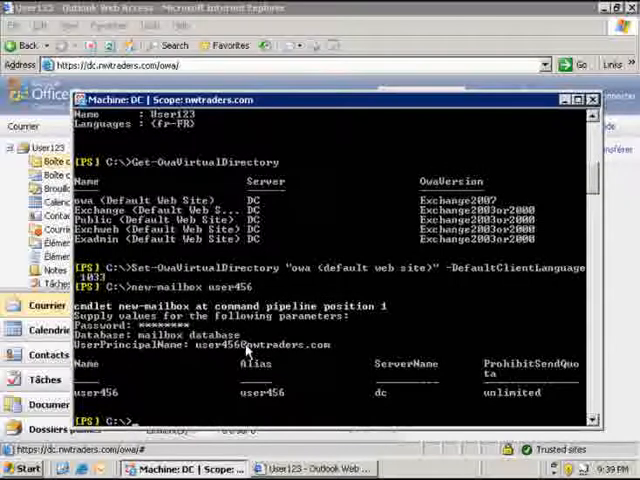
text(get-n)
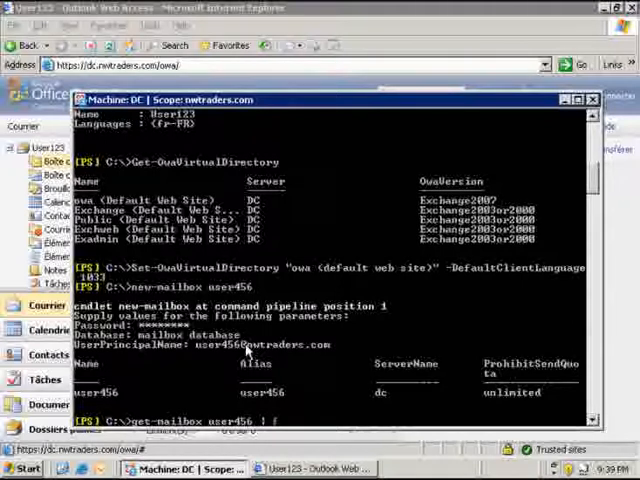
text(fl name,lan)
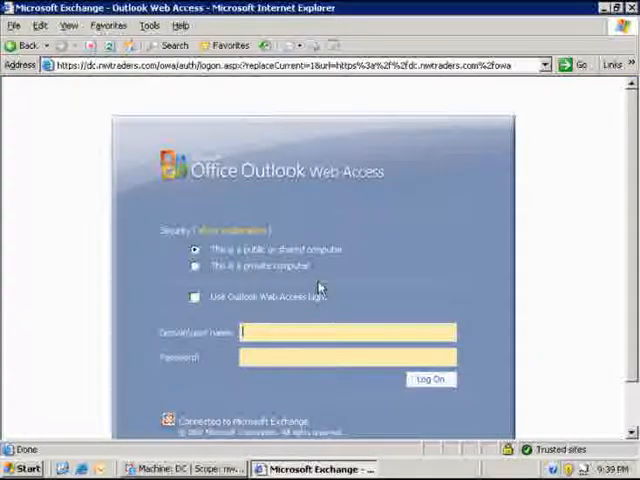
Log on to Outlook Web Access as nwtraders\user456 with its password.
text(nwtraders\user456)
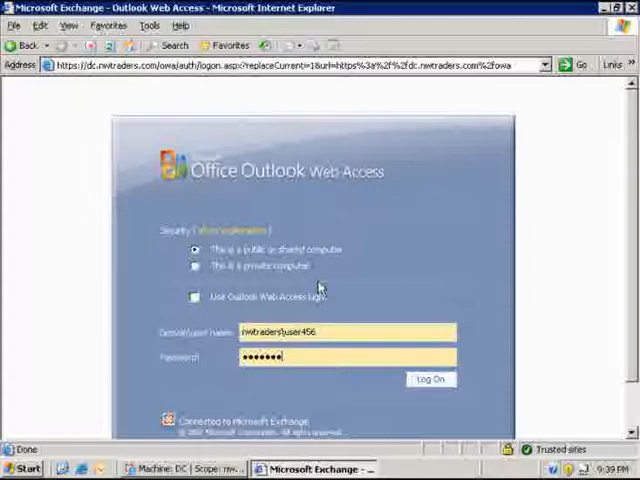
click(430, 379)
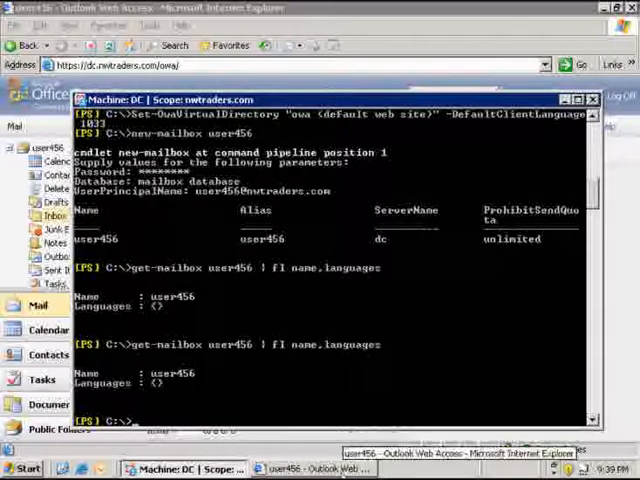
Bring user456's English Outlook Web Access inbox window to the front.
click(313, 469)
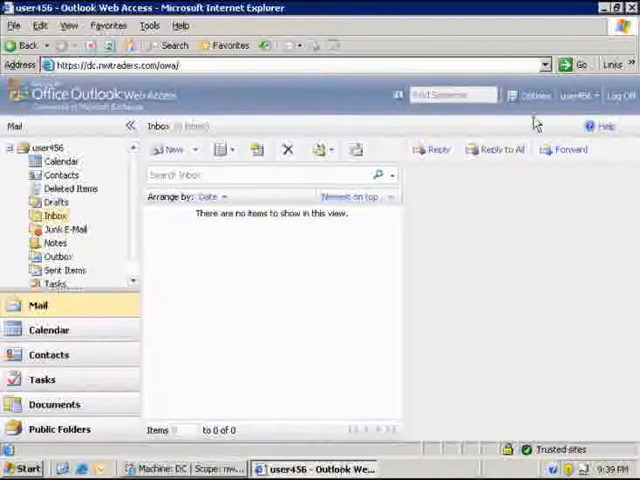
mouse_move(337, 186)
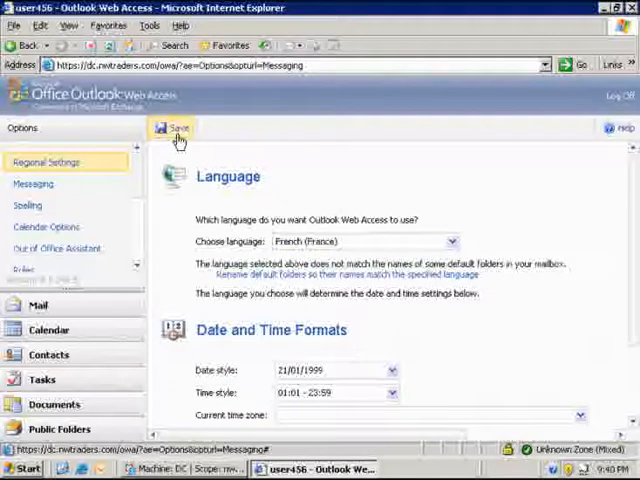
Save French (France) as user456's OWA language and refresh the page.
click(170, 127)
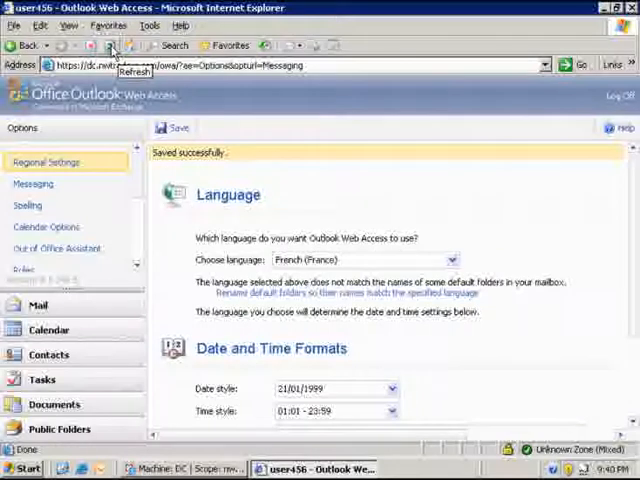
click(34, 183)
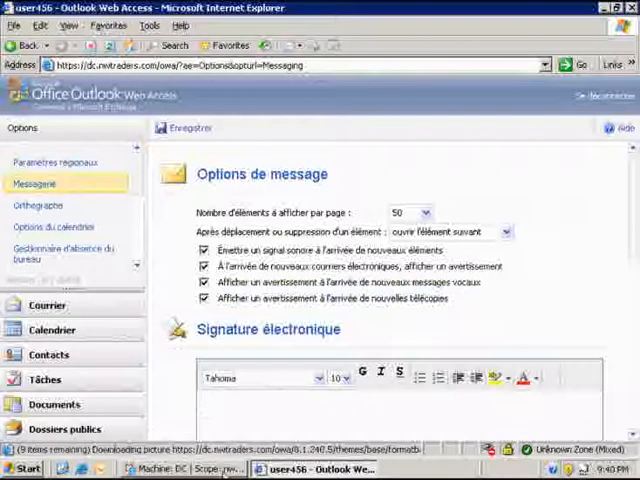